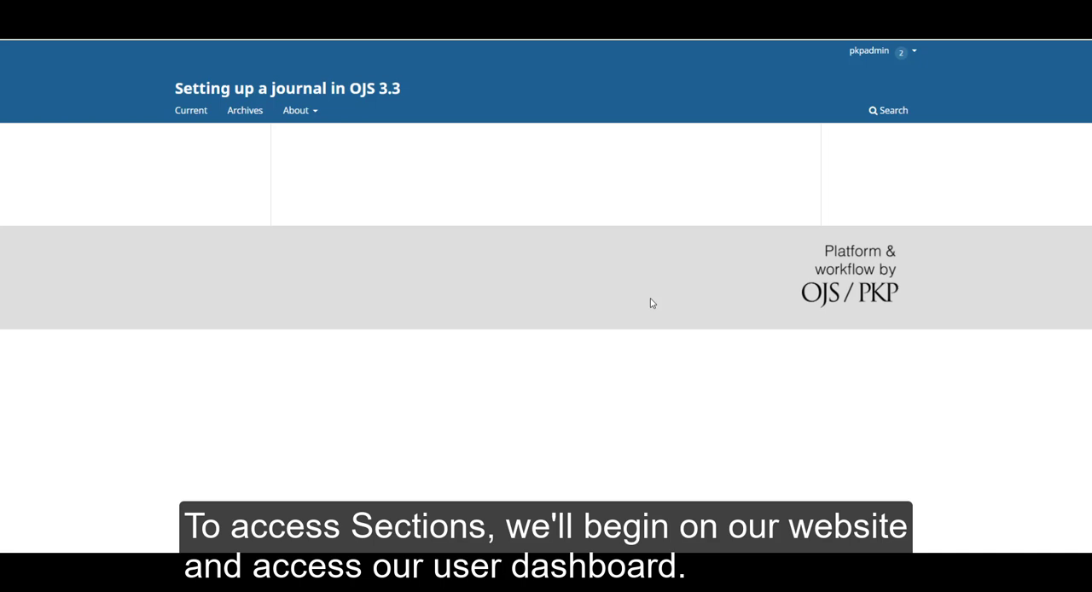
mouse_move(679, 372)
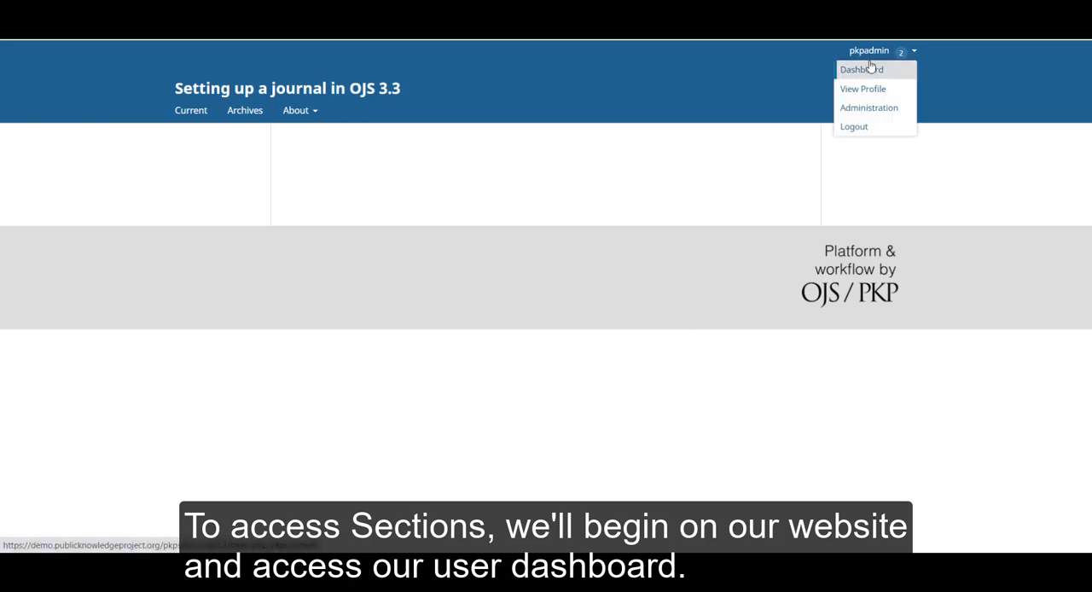
Step: Go from the public site to the Dashboard and into the Journal settings page
left_click(861, 68)
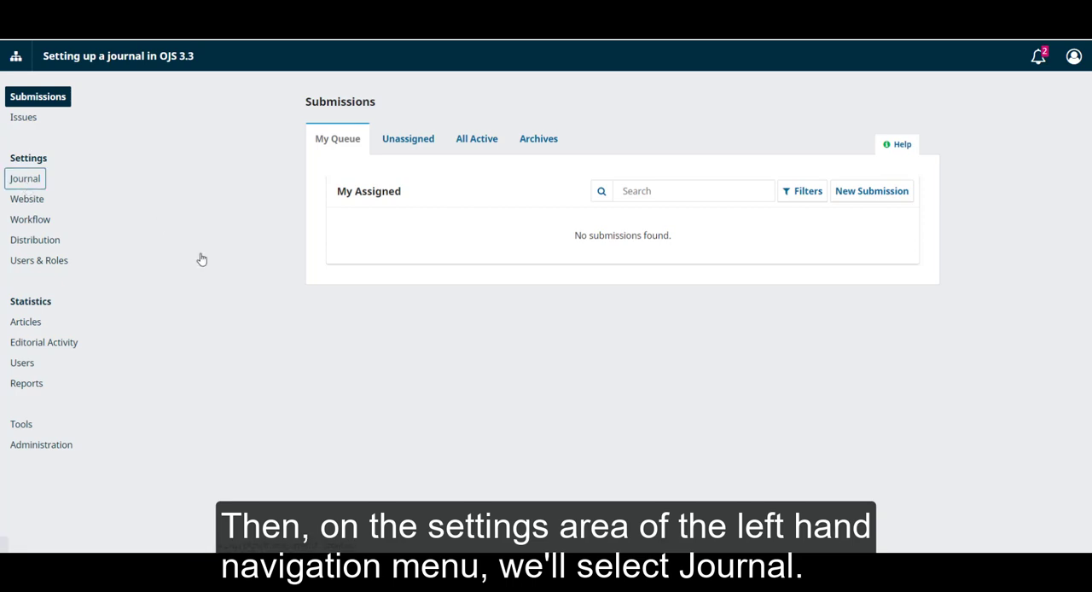
left_click(24, 177)
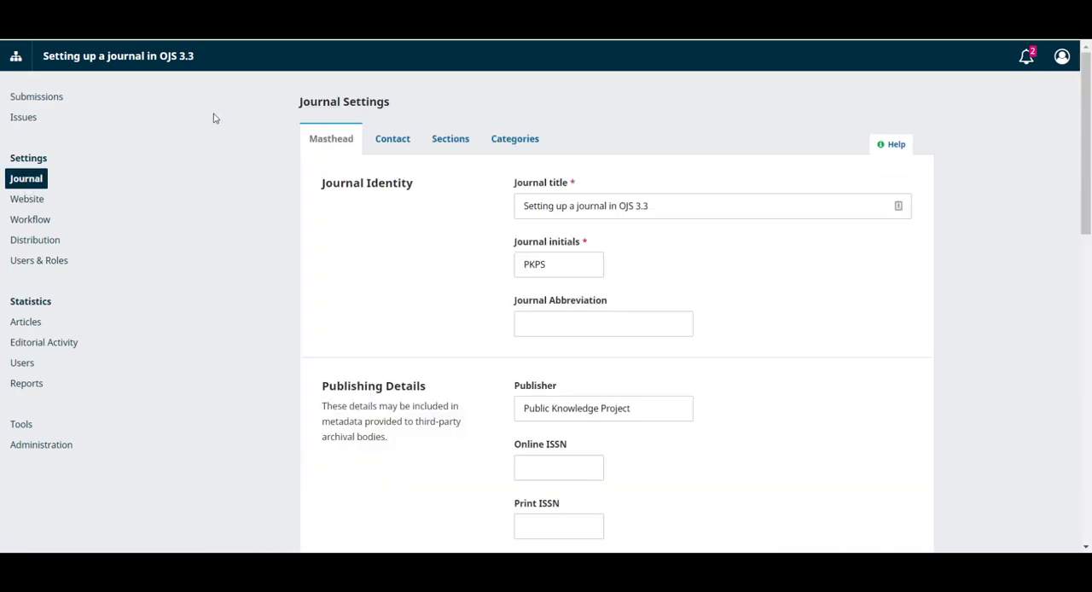
mouse_move(451, 138)
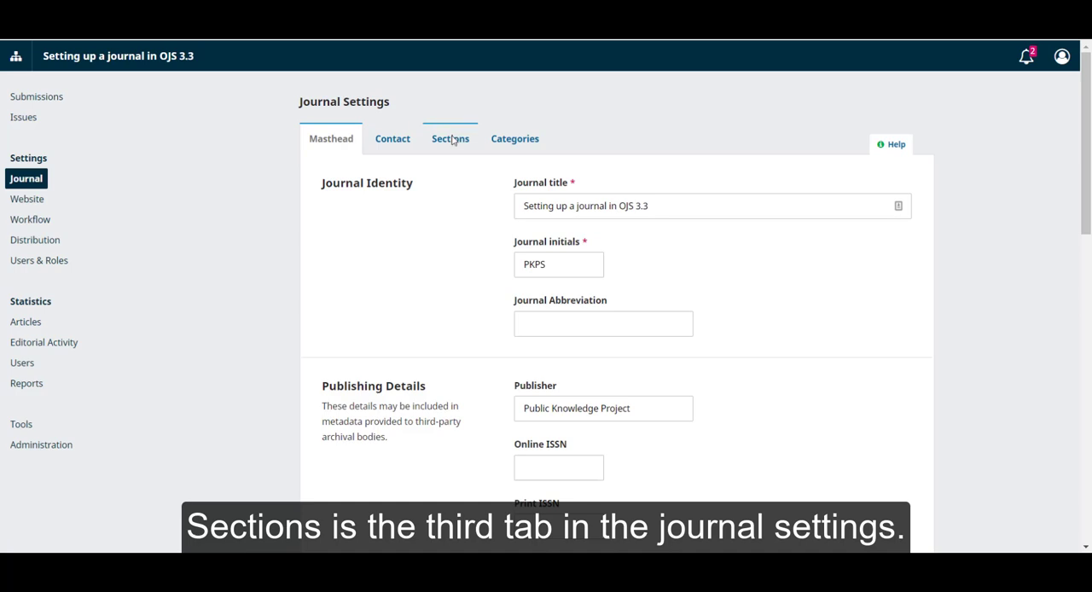
Step: Show the Sections list, expand Articles, start Delete and cancel so Articles is kept
left_click(451, 138)
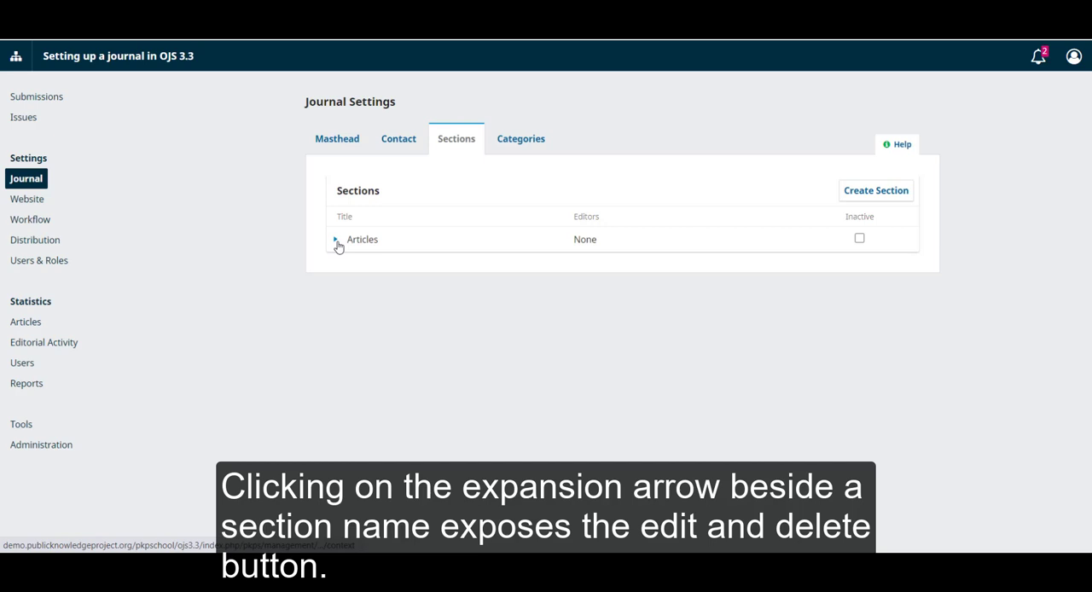
left_click(336, 239)
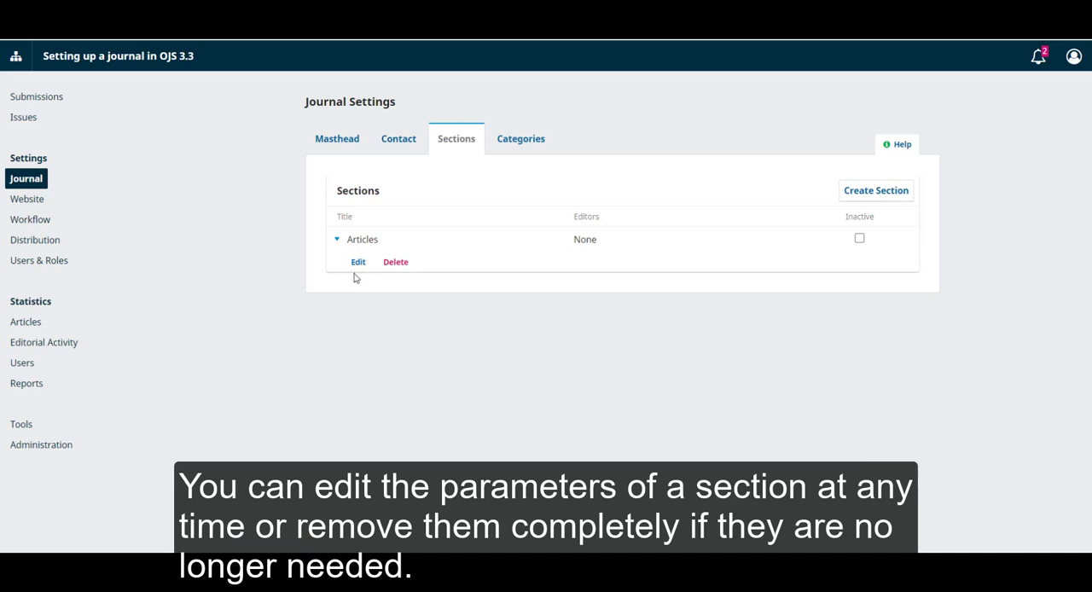
mouse_move(400, 275)
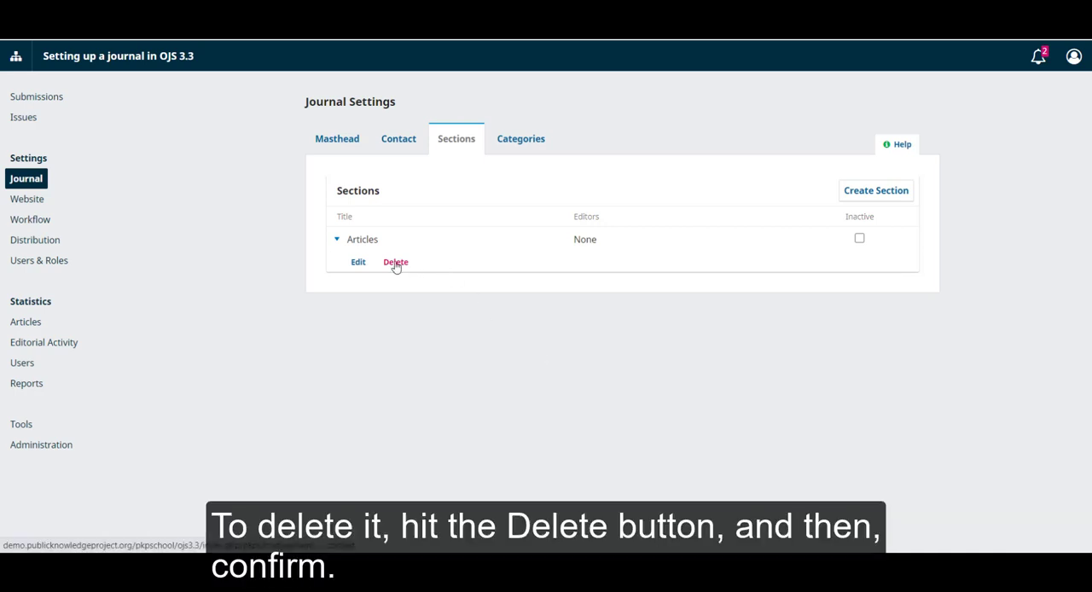
left_click(396, 263)
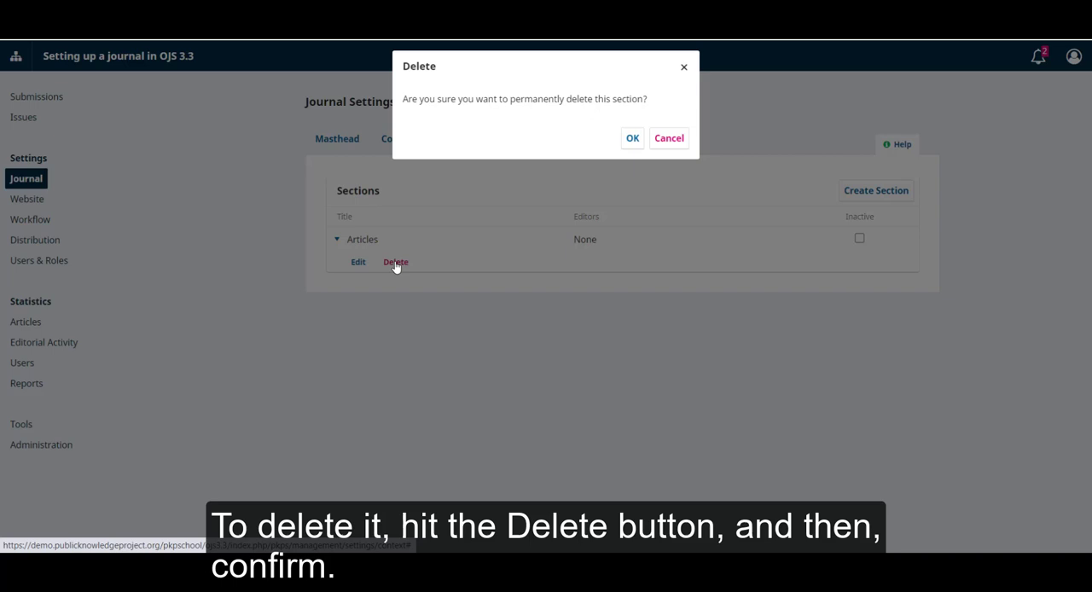
mouse_move(622, 150)
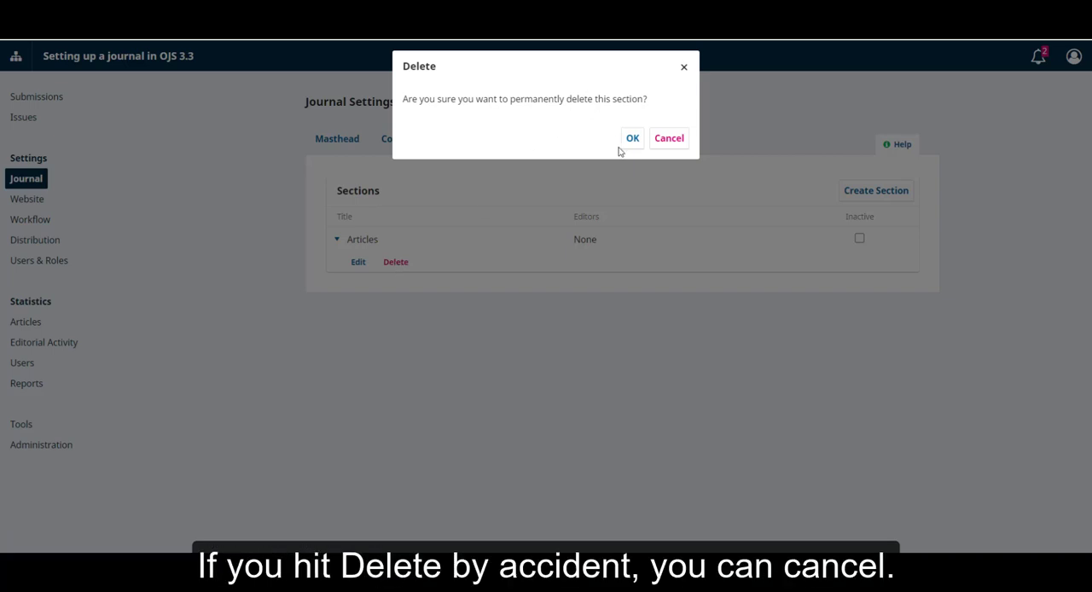
mouse_move(623, 143)
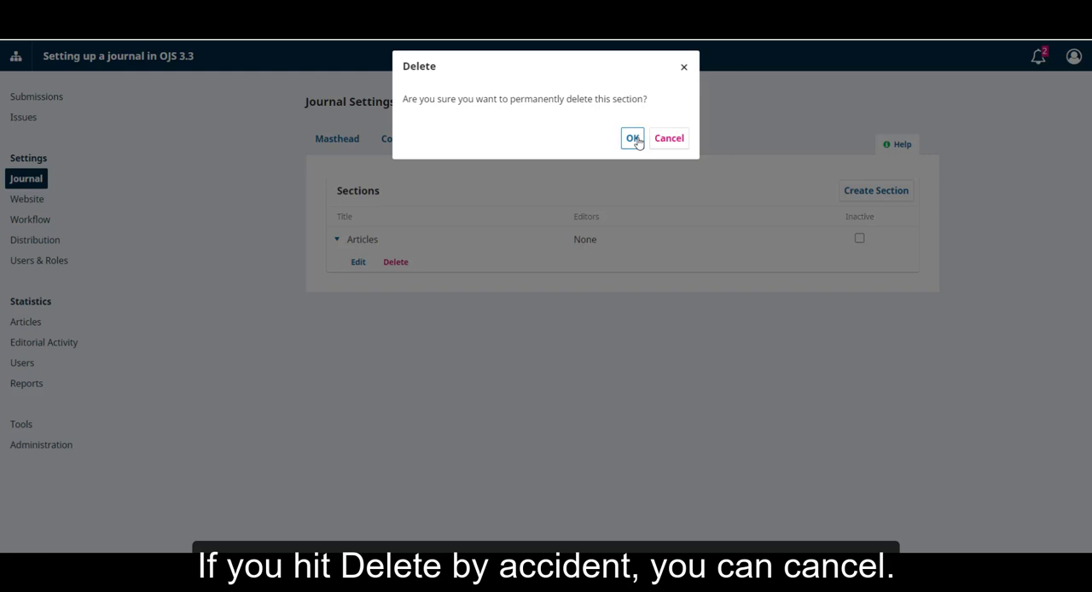
left_click(631, 139)
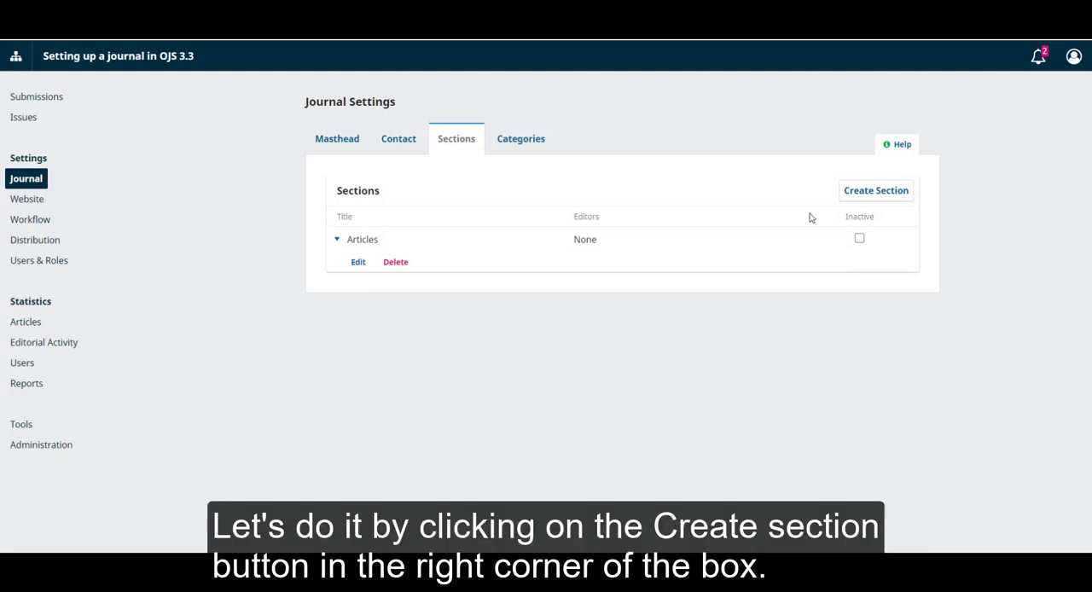
mouse_move(876, 190)
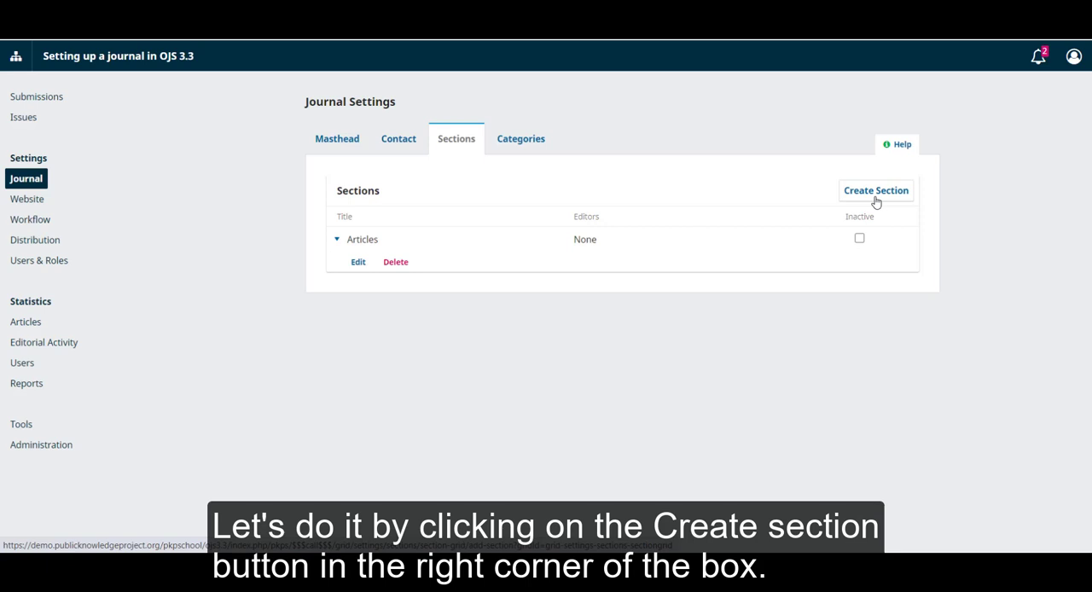
Step: Start a new section with title 'Book Reviews' and abbreviation 'BR'
left_click(875, 189)
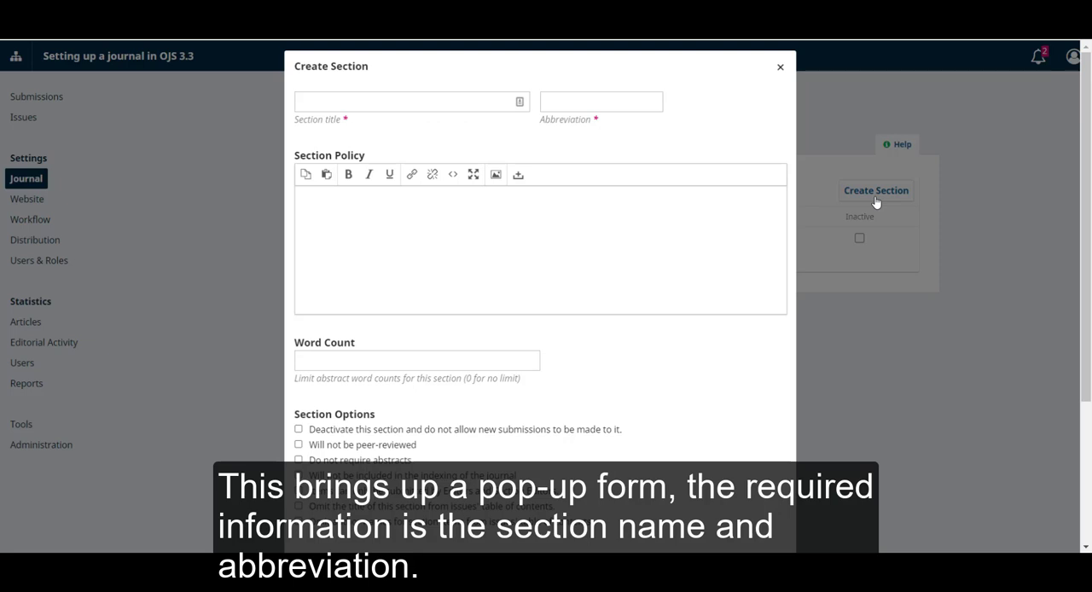
mouse_move(532, 125)
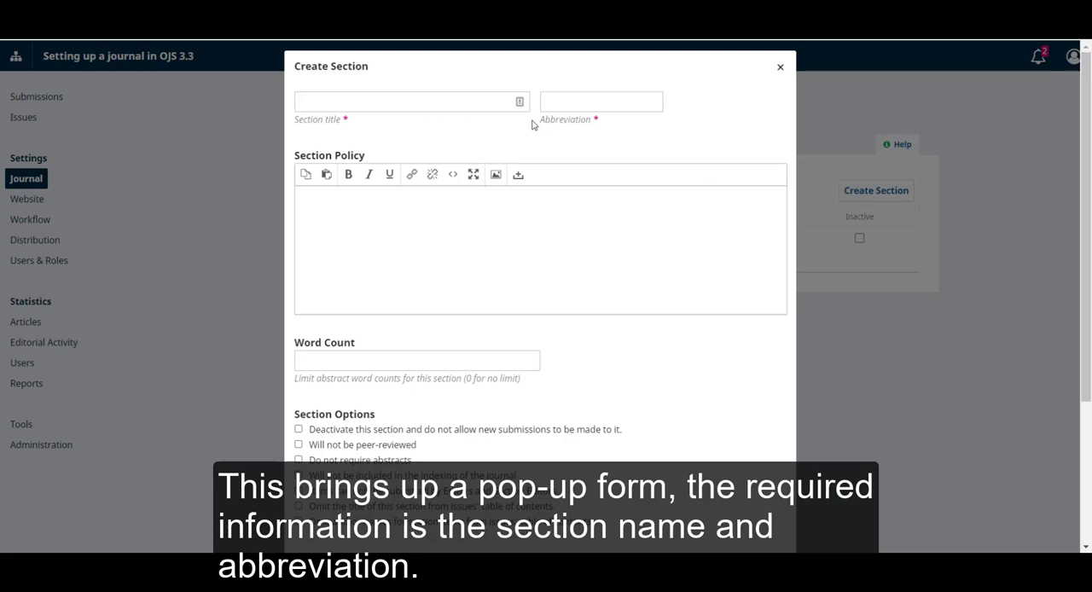
mouse_move(652, 137)
type("BR")
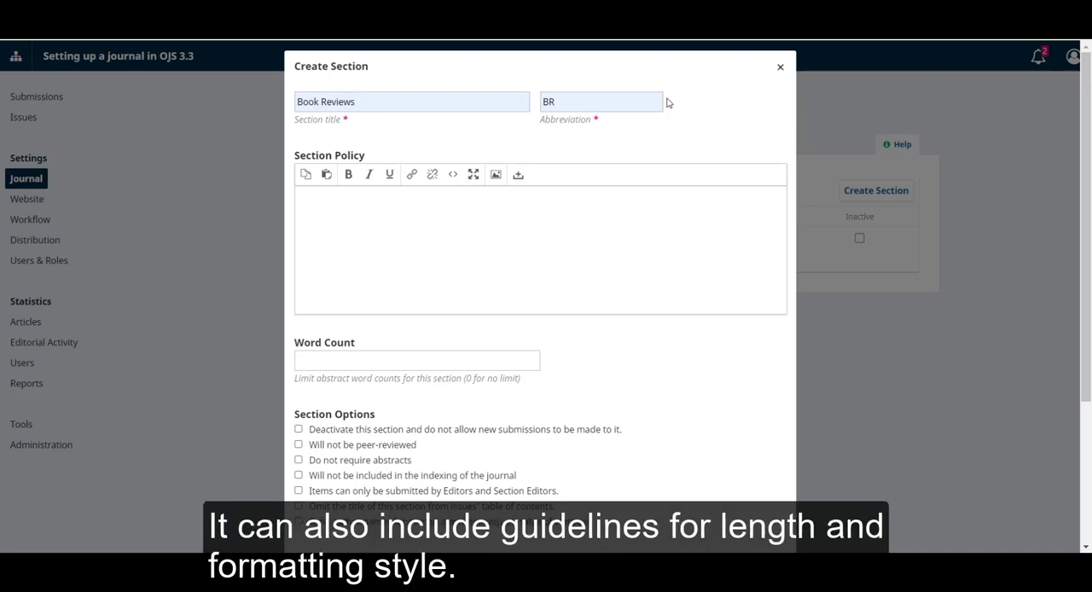
scroll("down", 3)
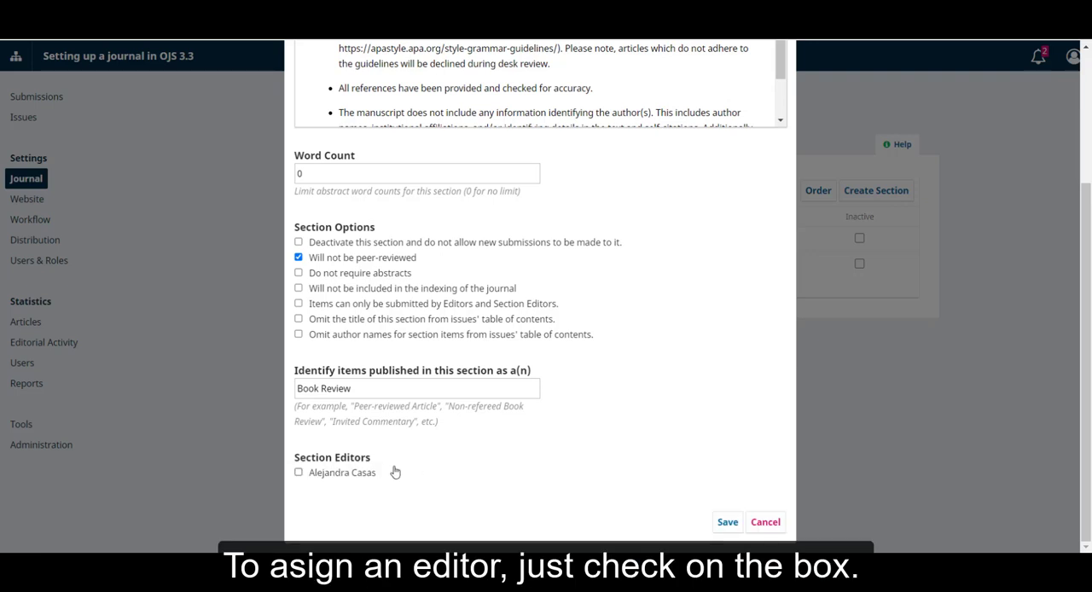
left_click(299, 471)
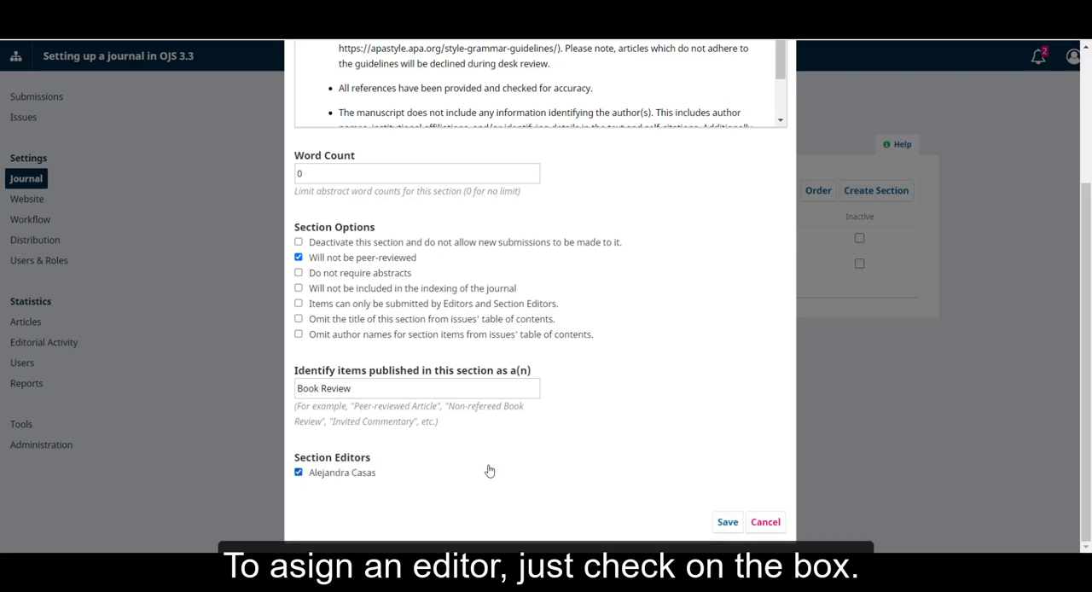
mouse_move(540, 465)
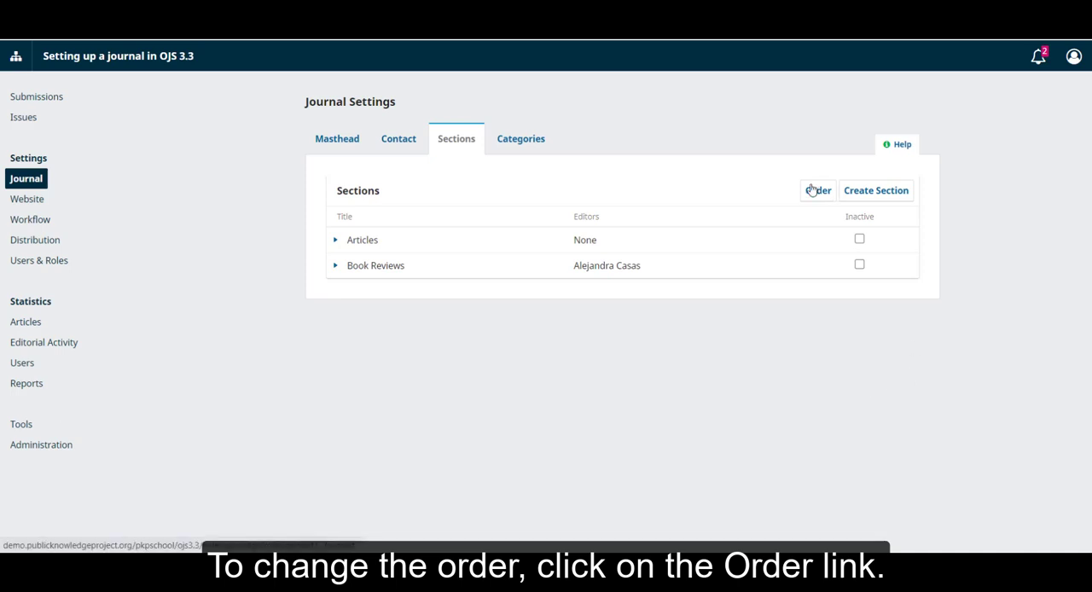
Step: Save Book Reviews and reorder it above Articles in the sections list
left_click(818, 190)
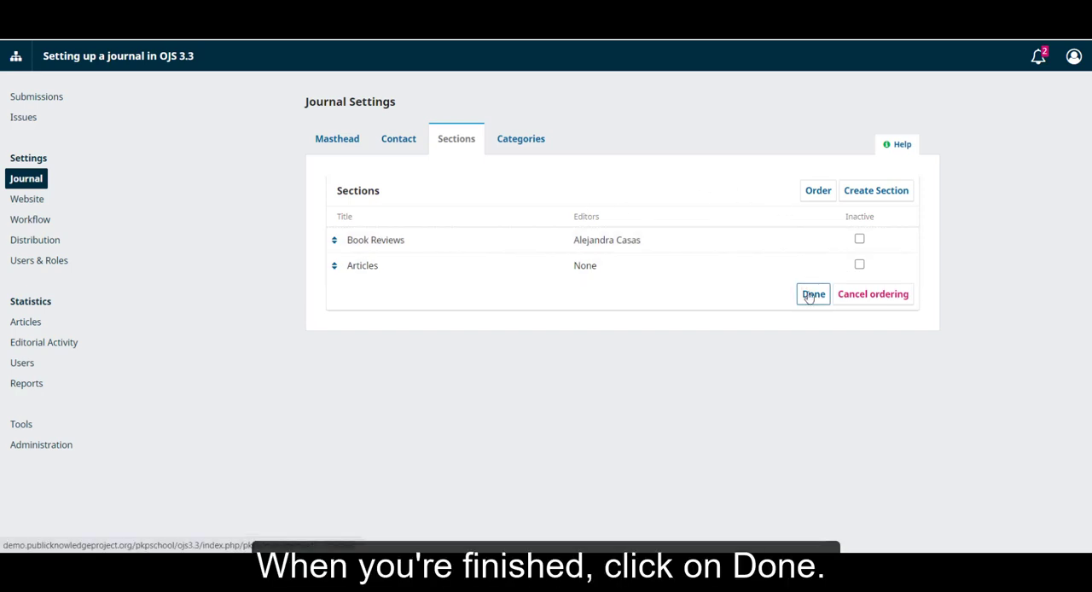
left_click(812, 293)
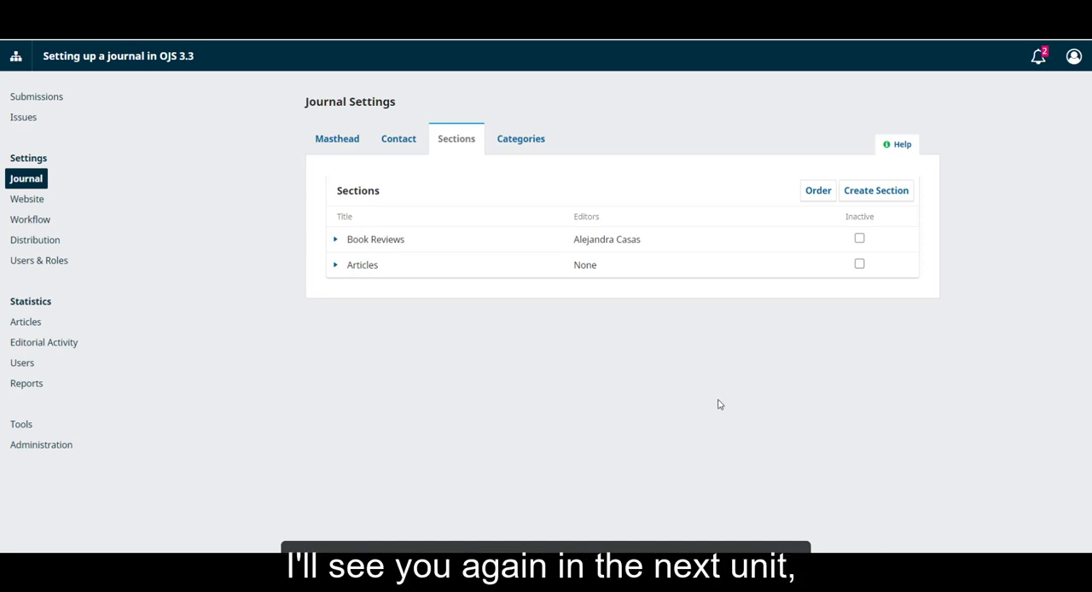
mouse_move(827, 296)
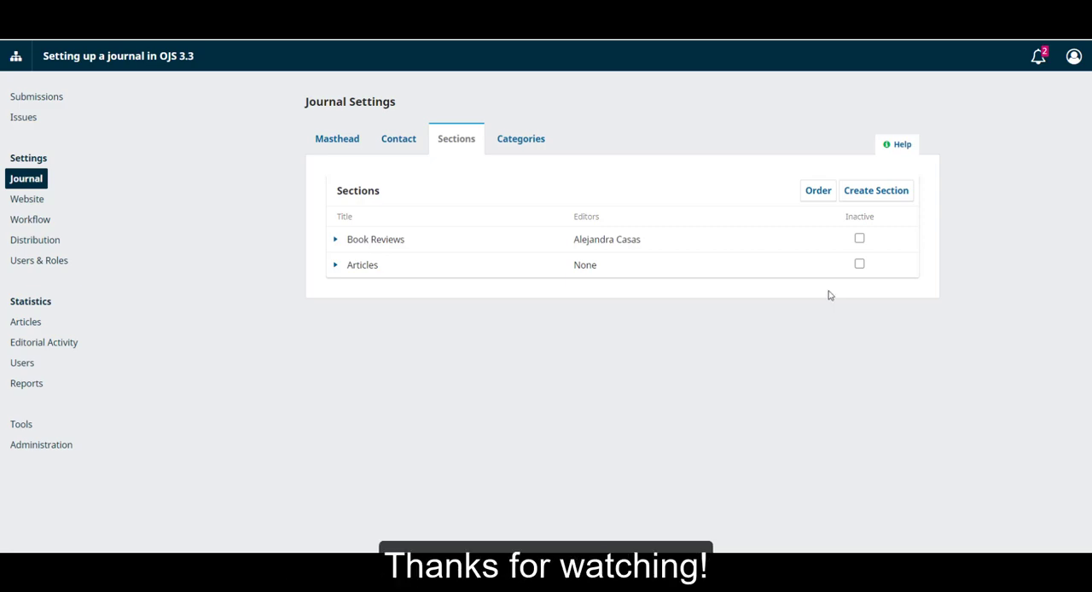